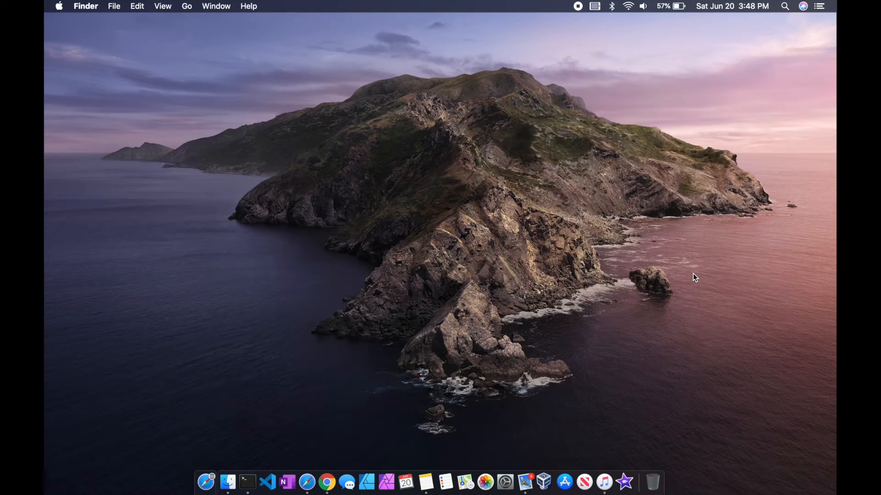
Bring the Terminal window showing the failed SSH host key verification for 10.0.1.84 to the front
click(247, 479)
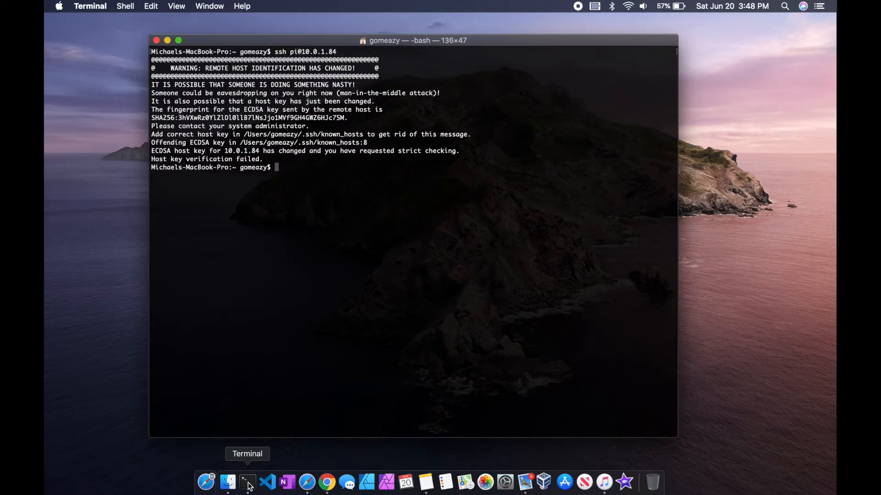
mouse_move(803, 318)
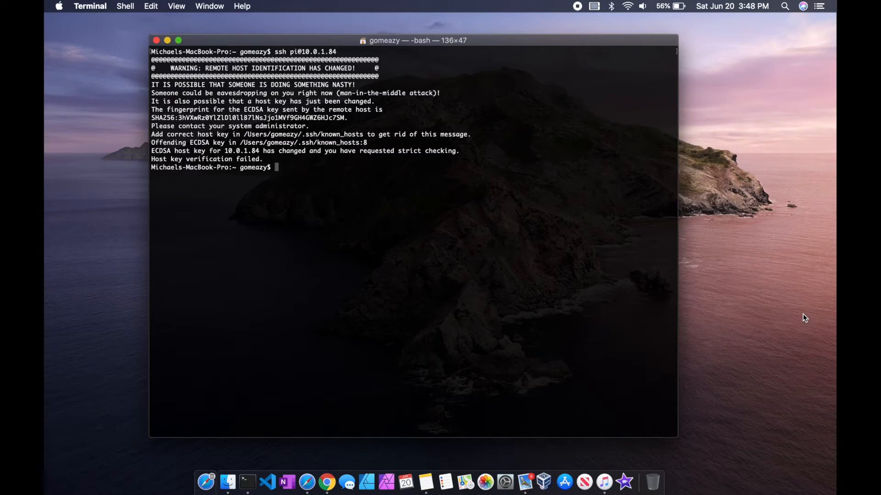
text(ssh-k)
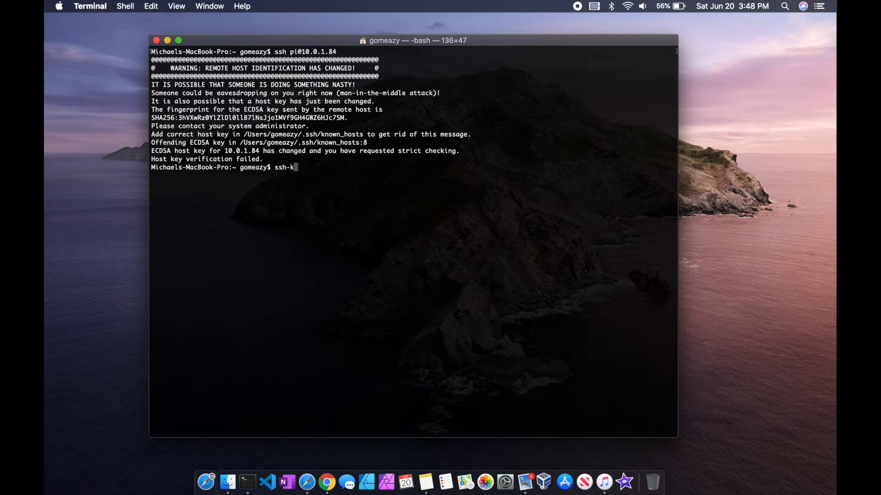
text(eygen -R)
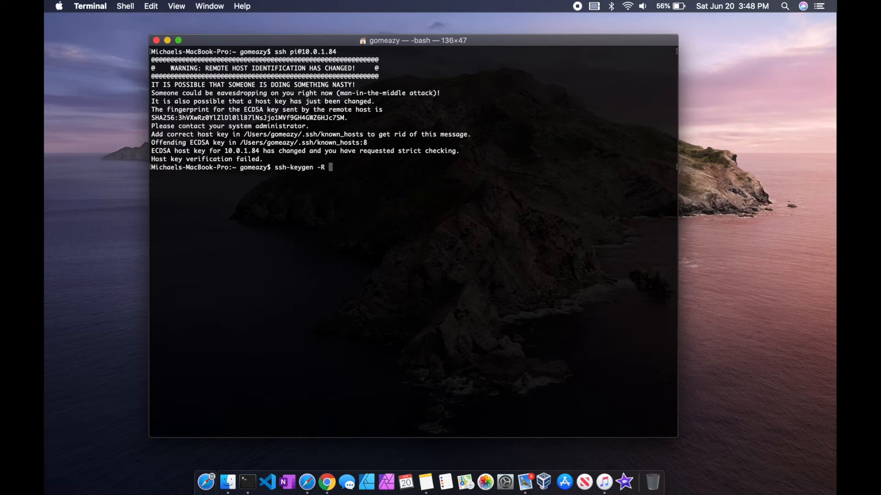
text(10.0.1.84)
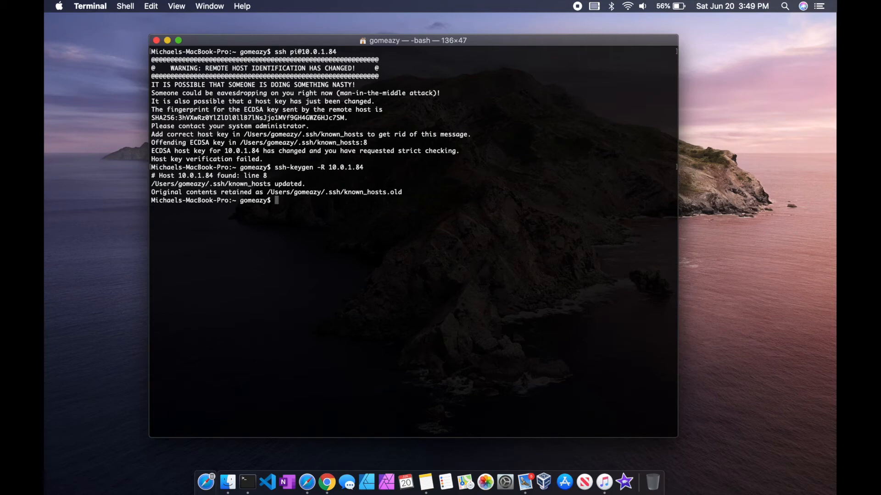
text(ssh pi@10.0.1.84)
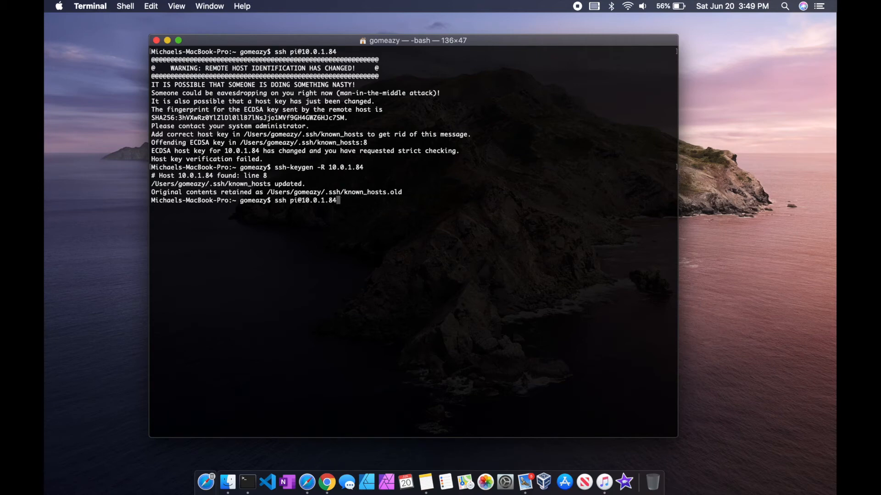
text(yes/no/[fingerprint])? yes)
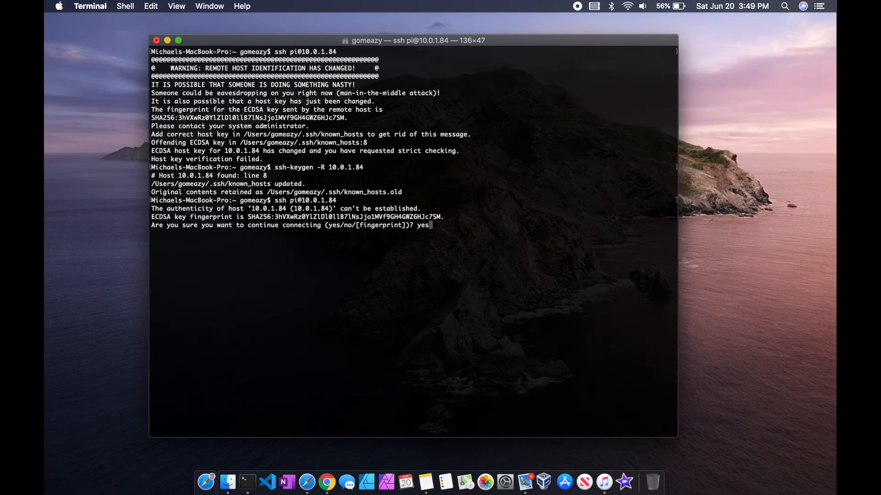